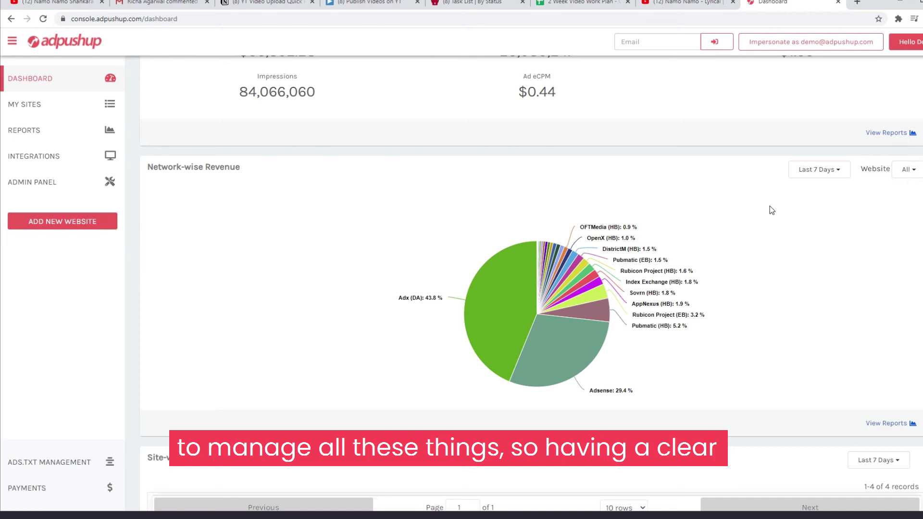
mouse_move(373, 255)
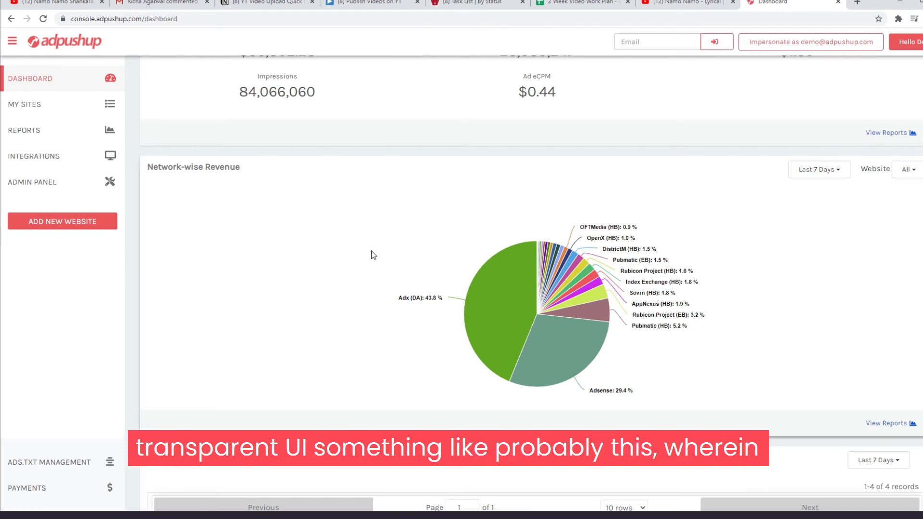
mouse_move(586, 190)
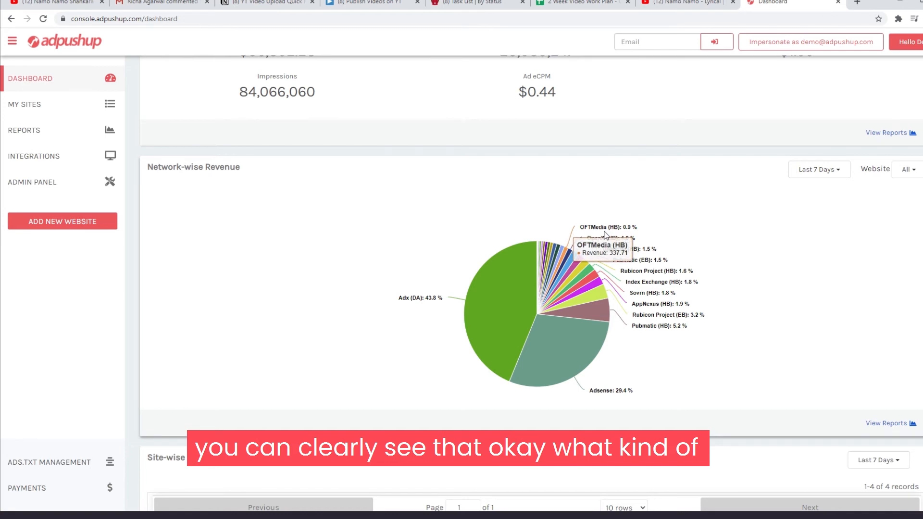
mouse_move(632, 252)
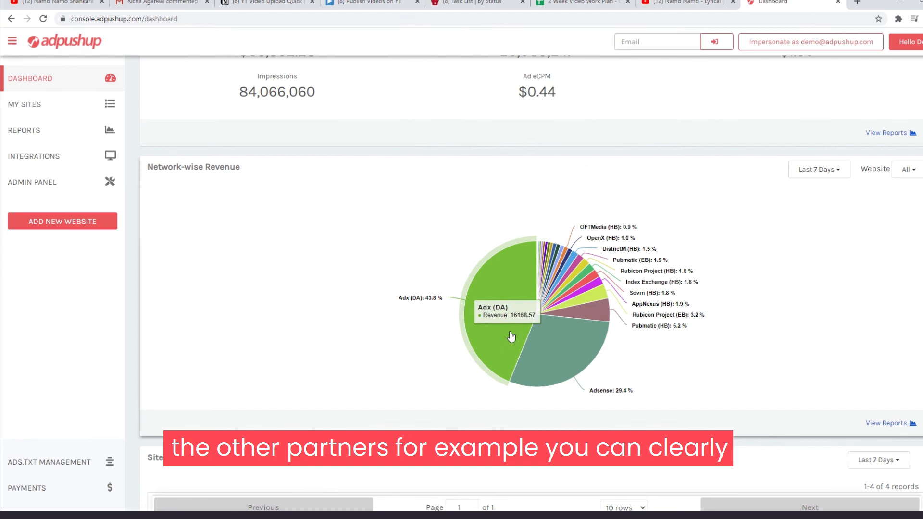
mouse_move(494, 322)
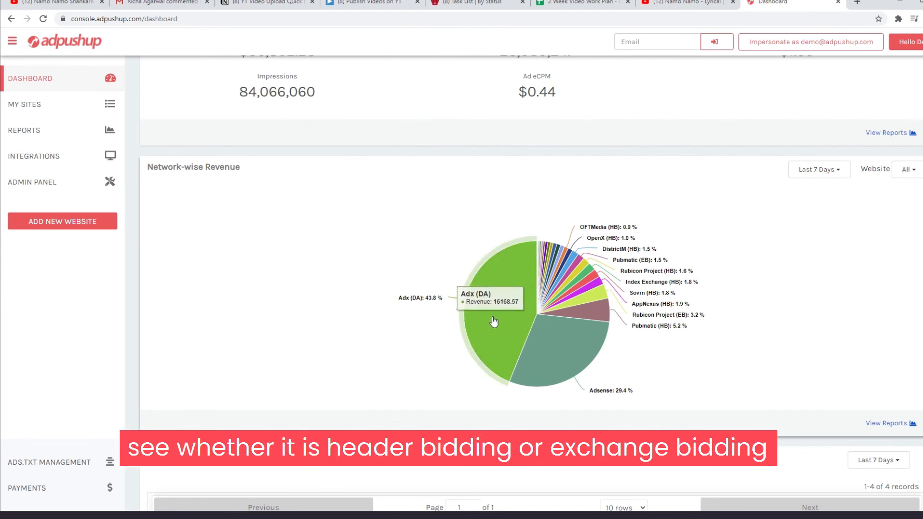
mouse_move(604, 242)
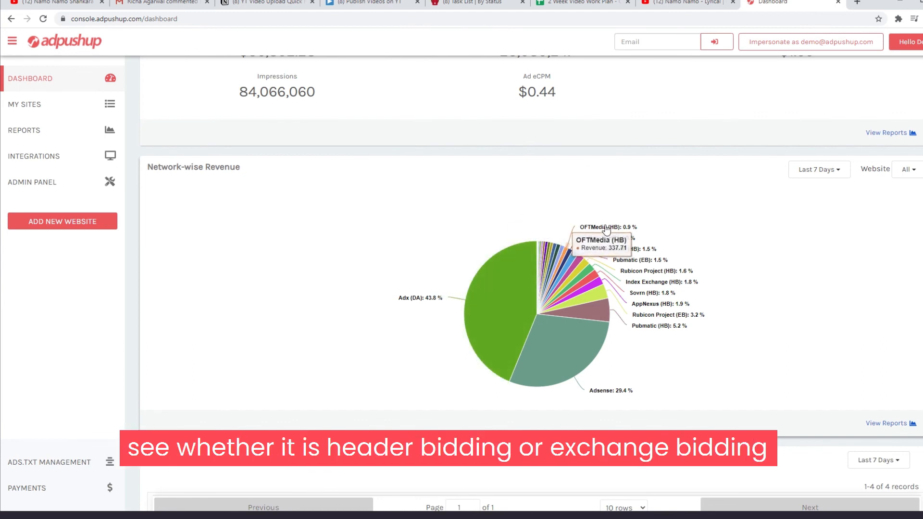